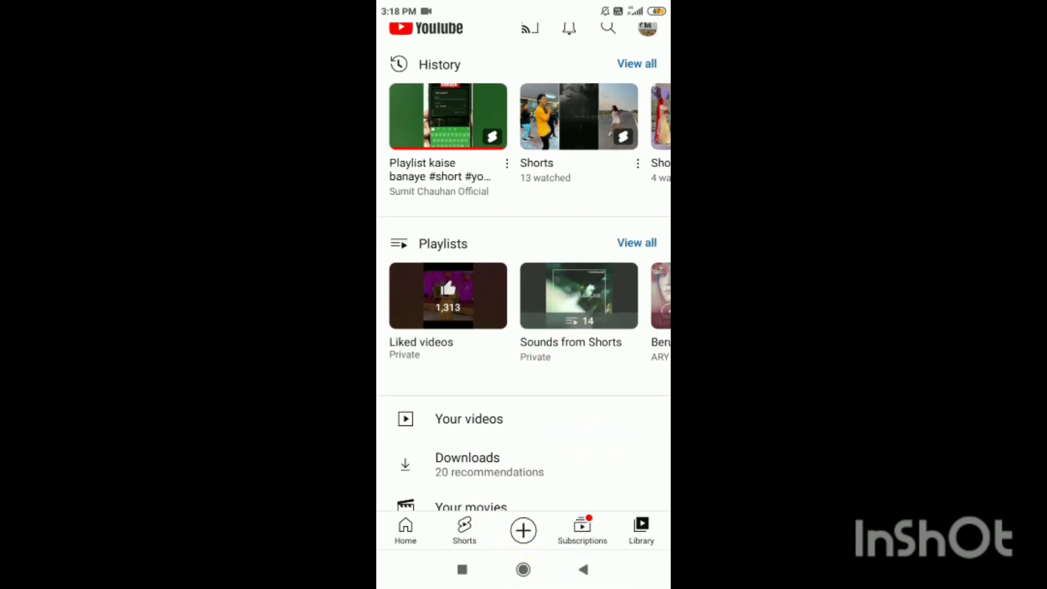
Start a new playlist from the Library, opening the Add videos list
left_click(636, 242)
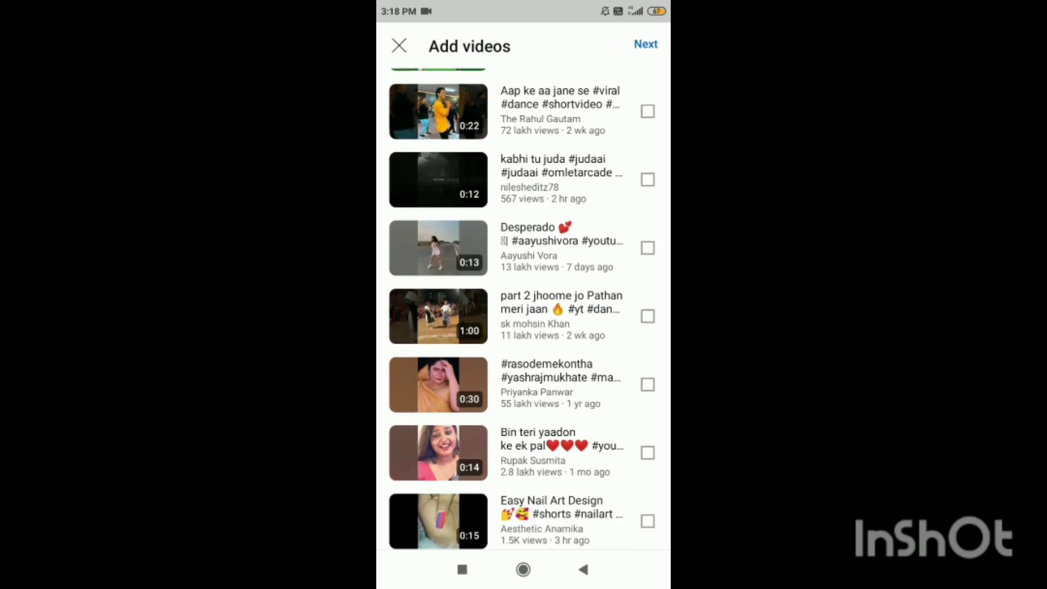
Scroll down the Add videos list and tick the monetization update video
scroll("down", 3)
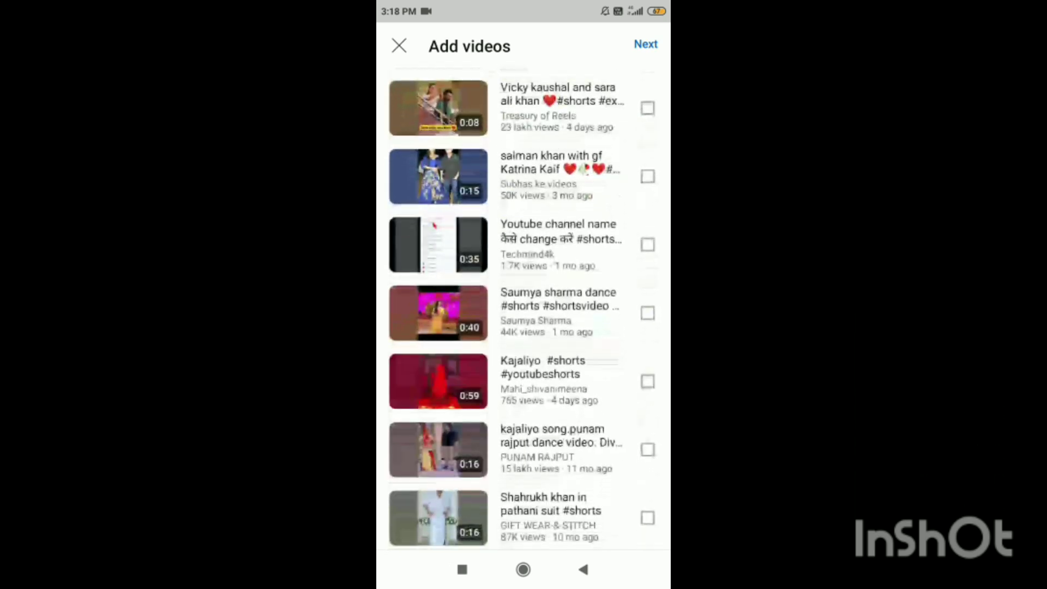
scroll("down", 3)
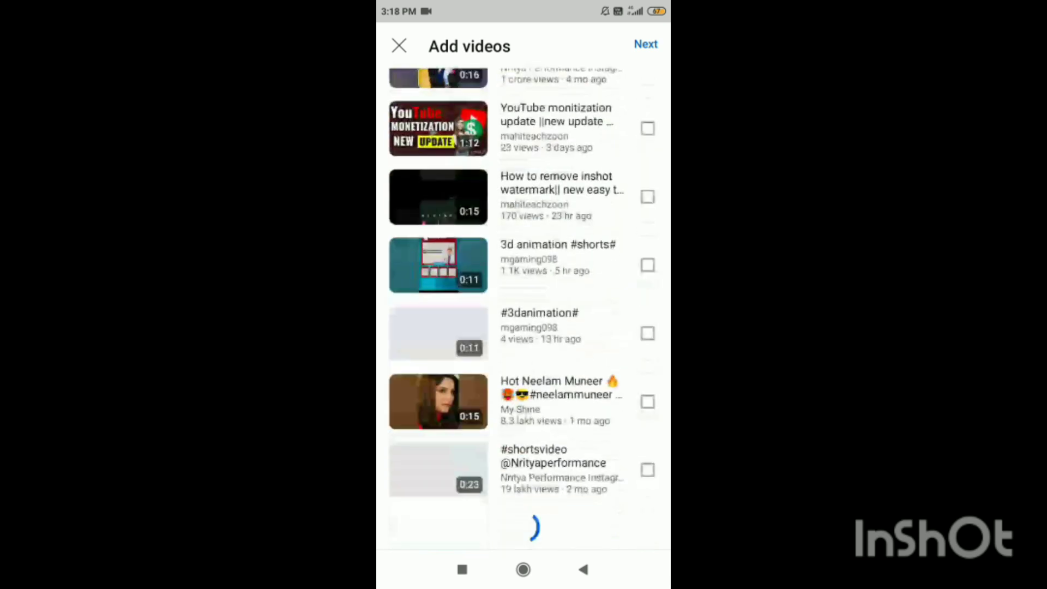
left_click(646, 128)
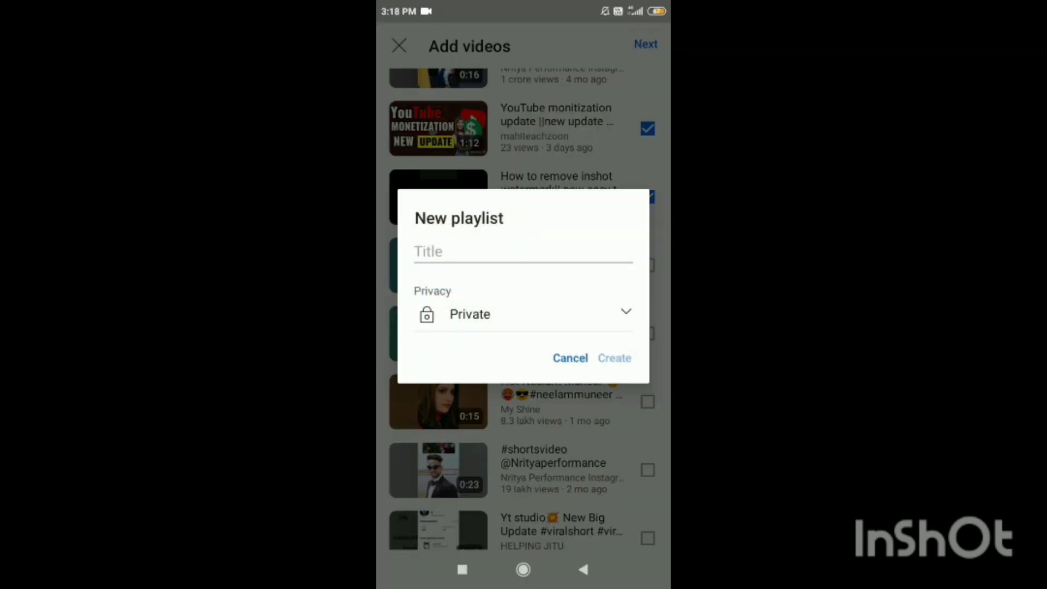
Title the playlist 'YouTube monitization', set privacy to Public, and create it
left_click(524, 251)
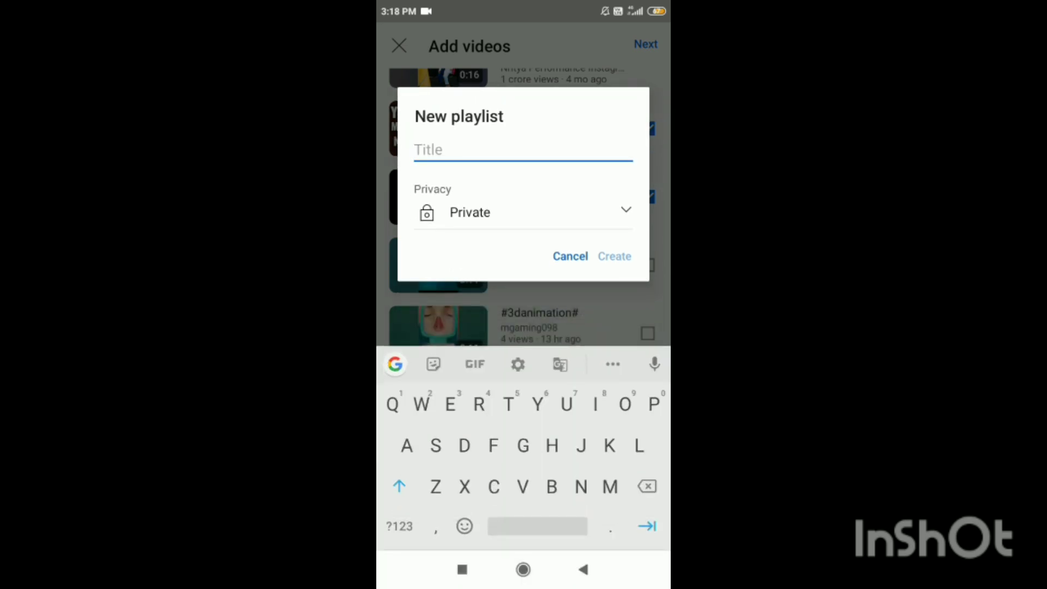
type("YouTube")
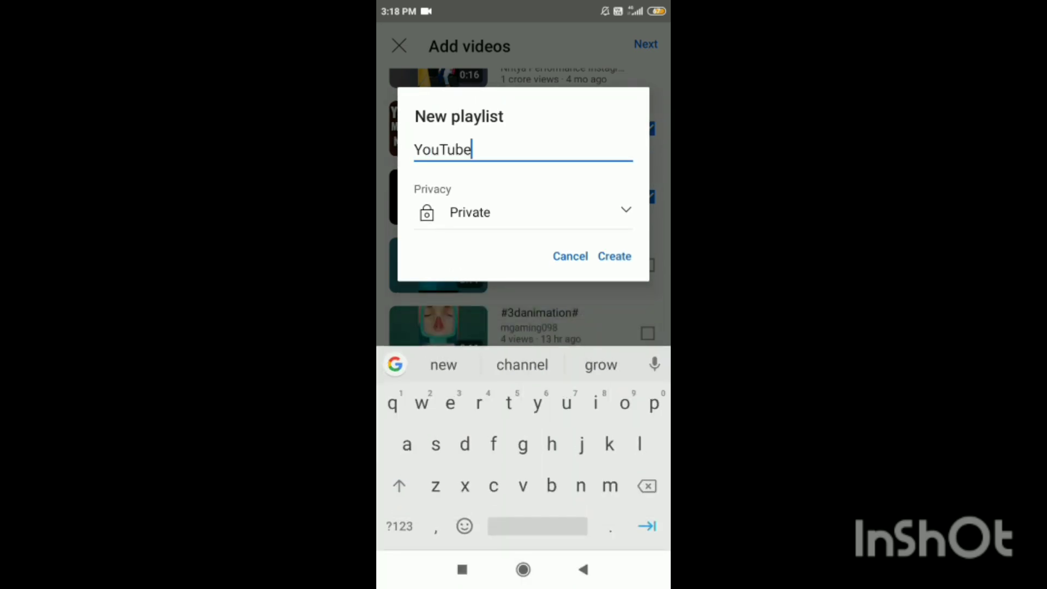
type("mom")
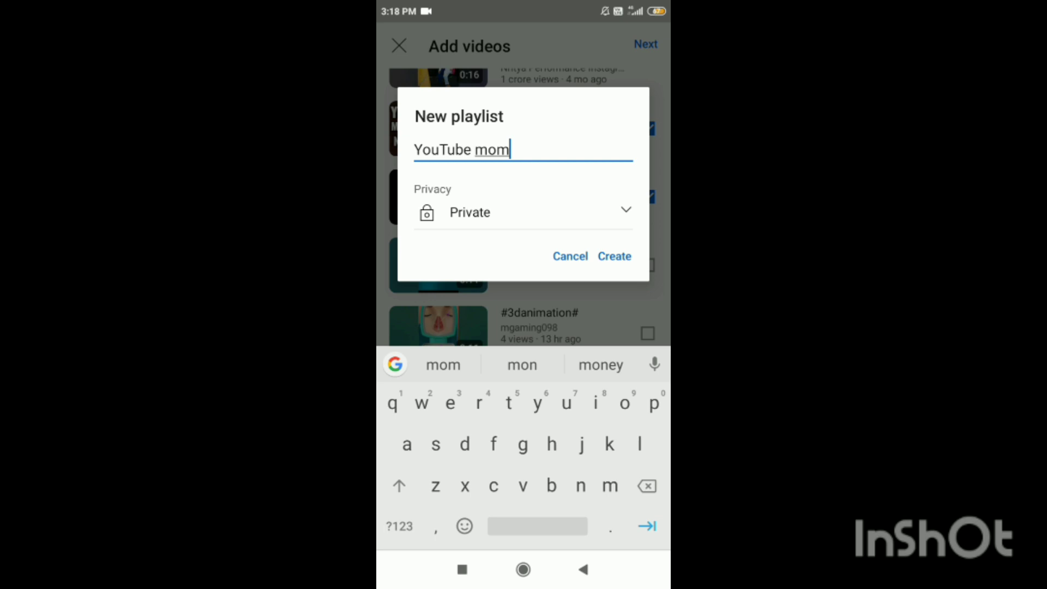
type("it")
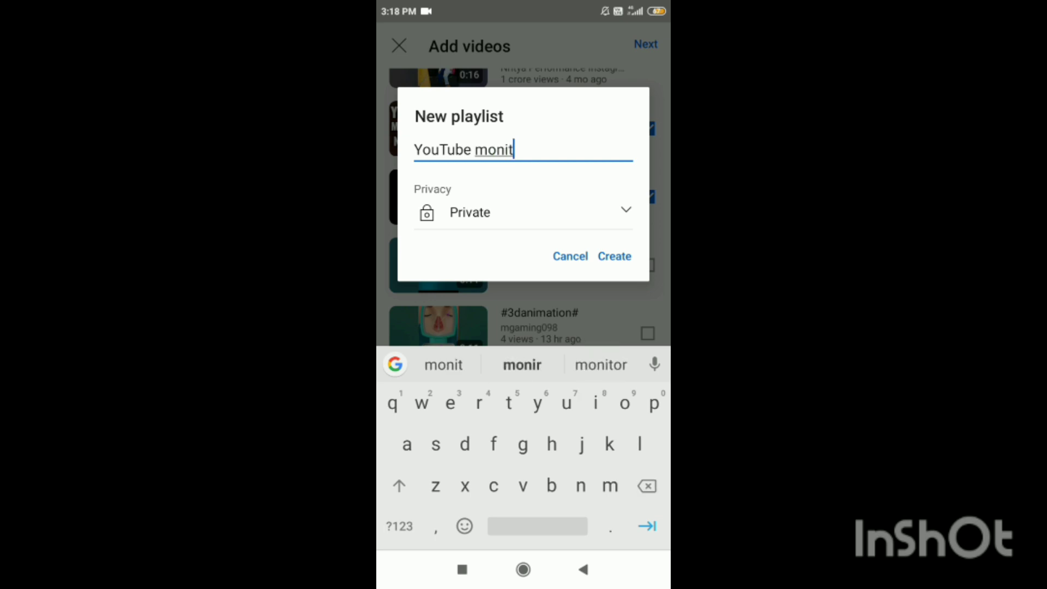
type("iza")
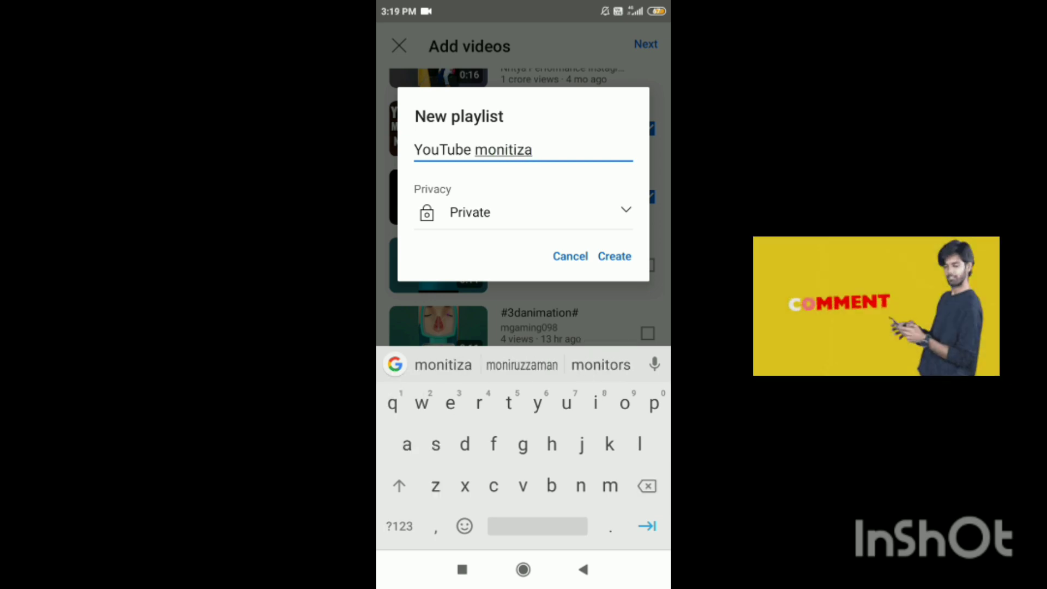
type("tiom")
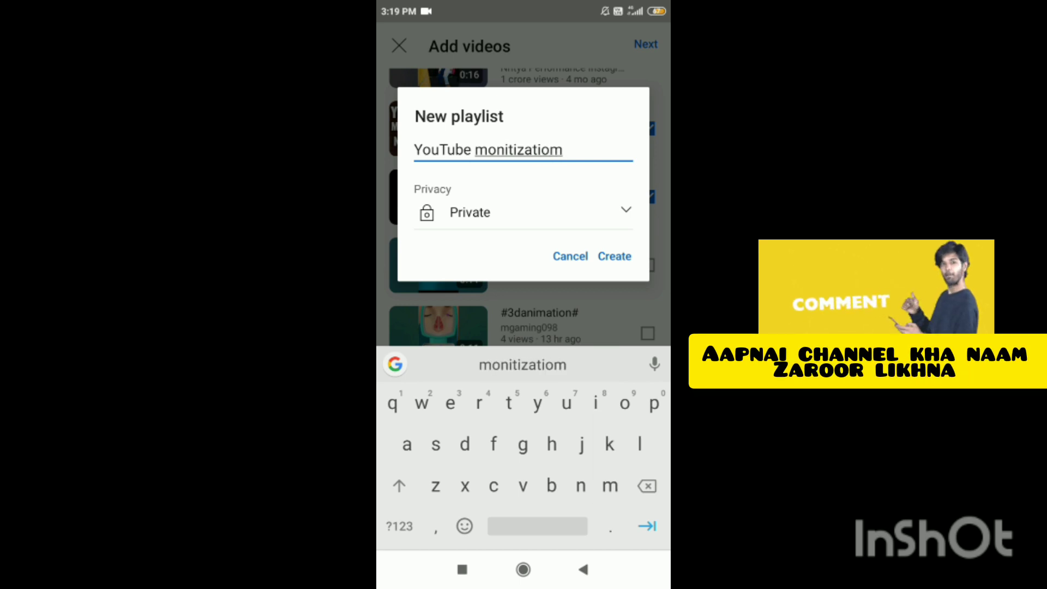
key("Backspace")
type("n")
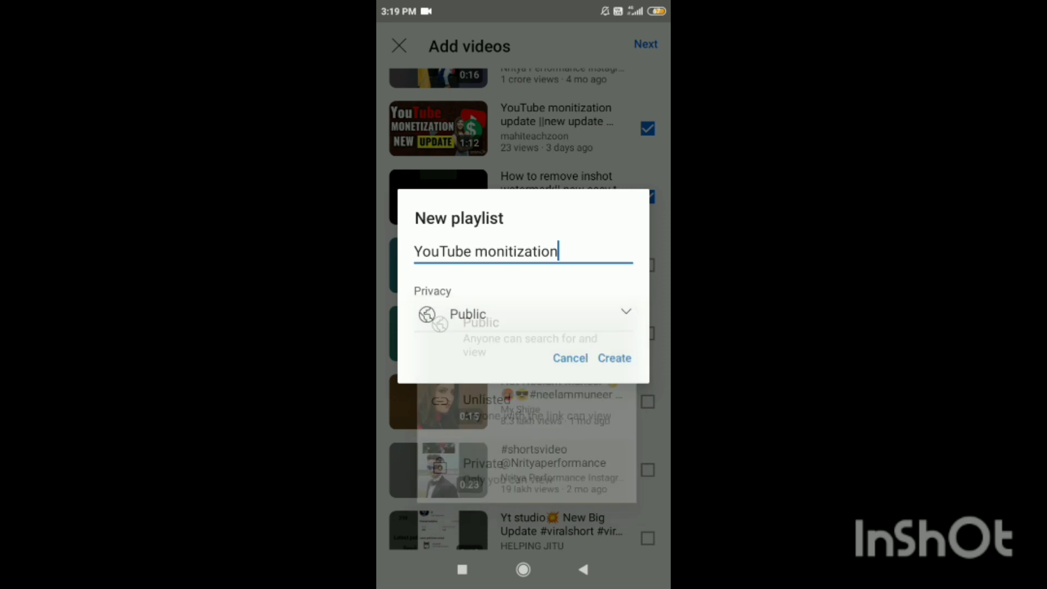
left_click(613, 358)
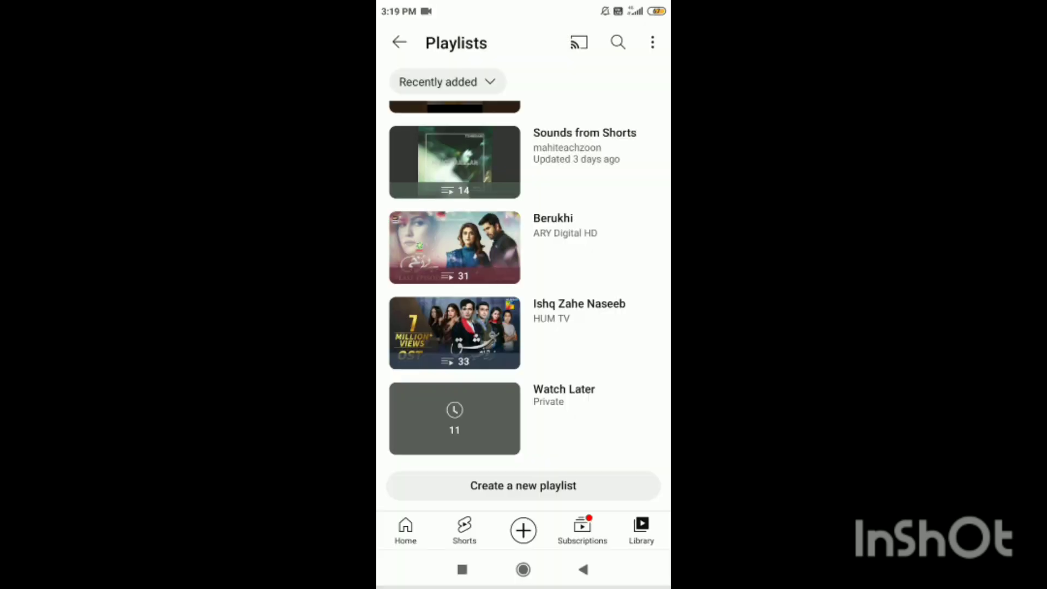
Go to your channel's Playlists tab and open 'YouTube monitization'
left_click(523, 486)
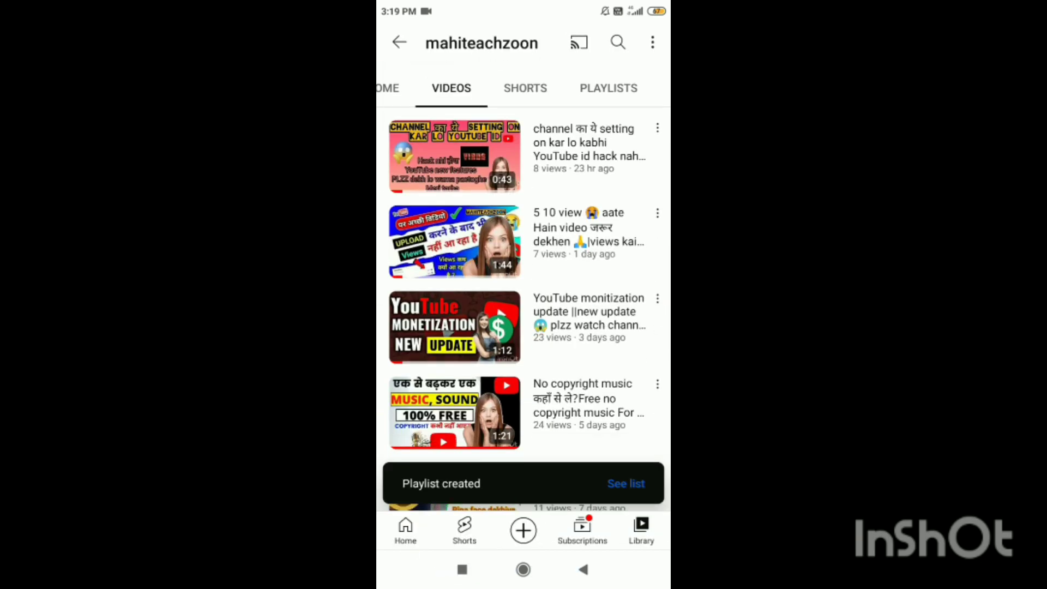
left_click(608, 87)
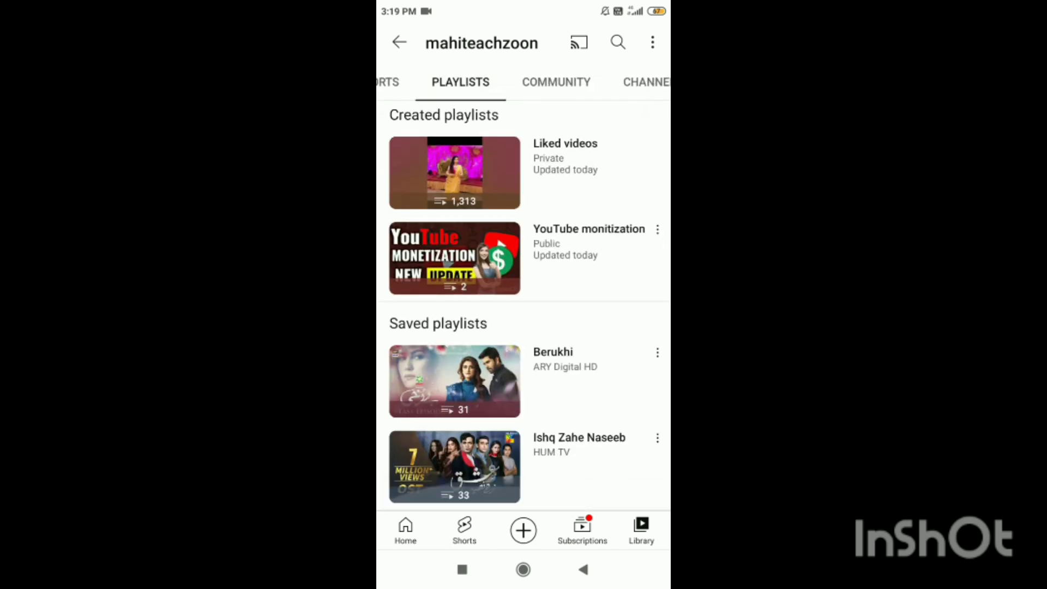
left_click(455, 258)
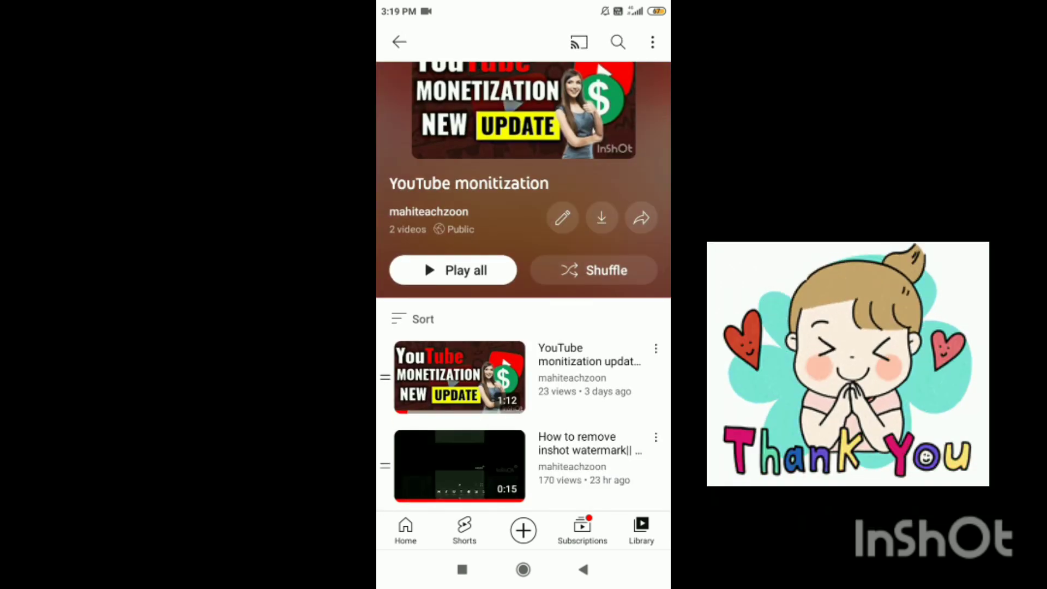